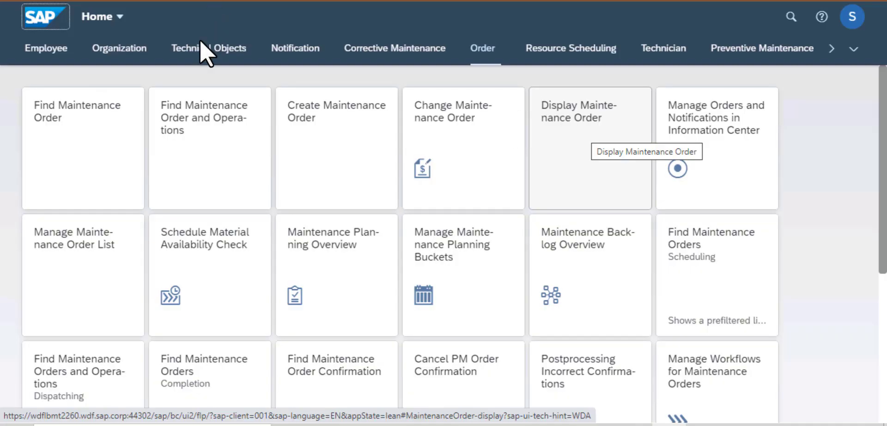
mouse_move(137, 349)
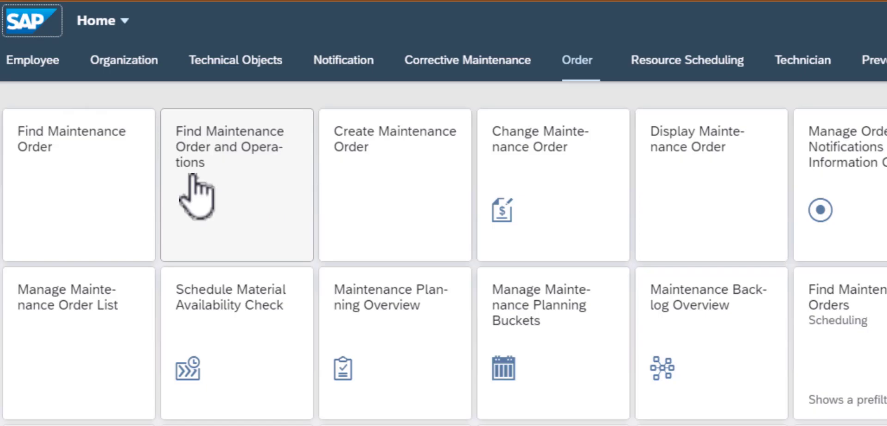
mouse_move(196, 196)
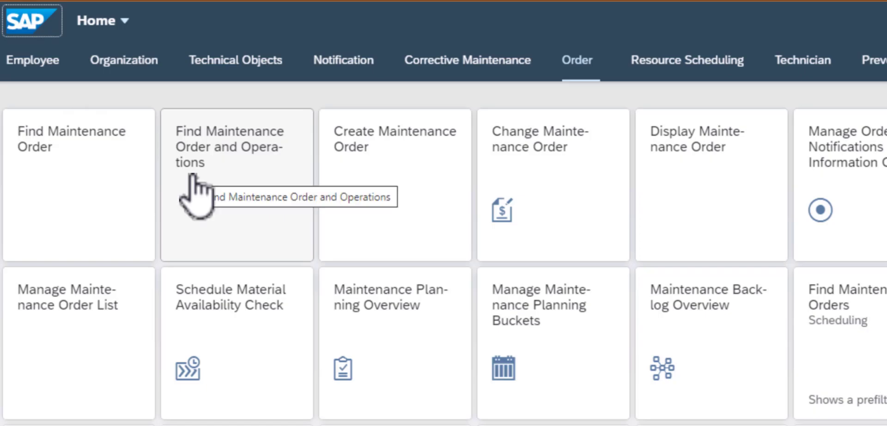
mouse_move(696, 71)
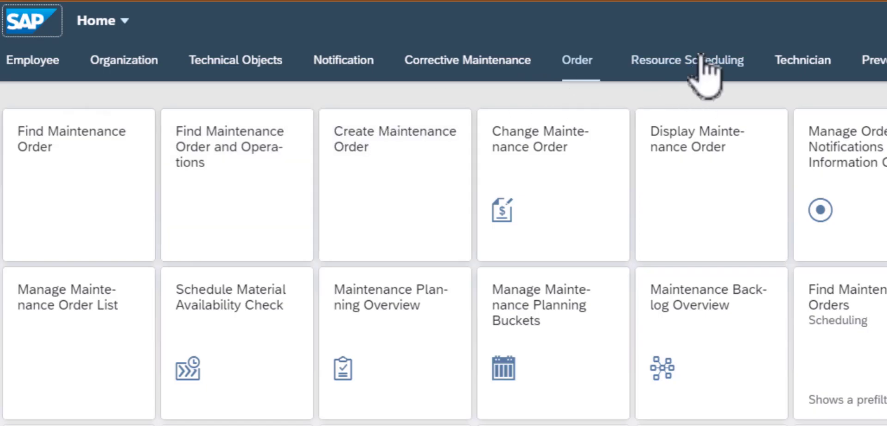
Step: Switch to the Resource Scheduling app group to reach the maintenance planner tile
click(687, 60)
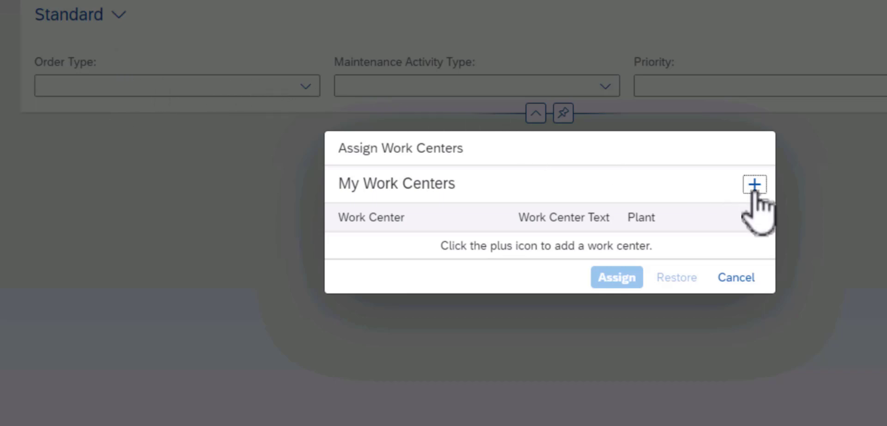
Step: Add work center T-ME16 (Mechanical Maintenance, plant 1010) from the suggestions and assign it
click(753, 185)
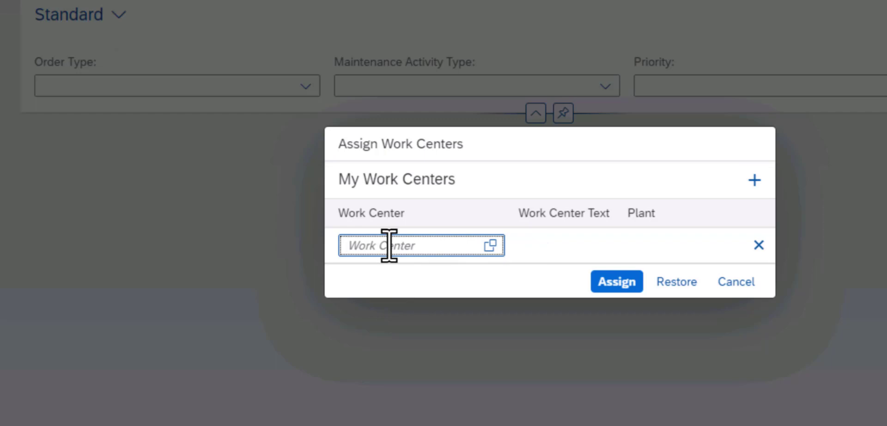
text(T)
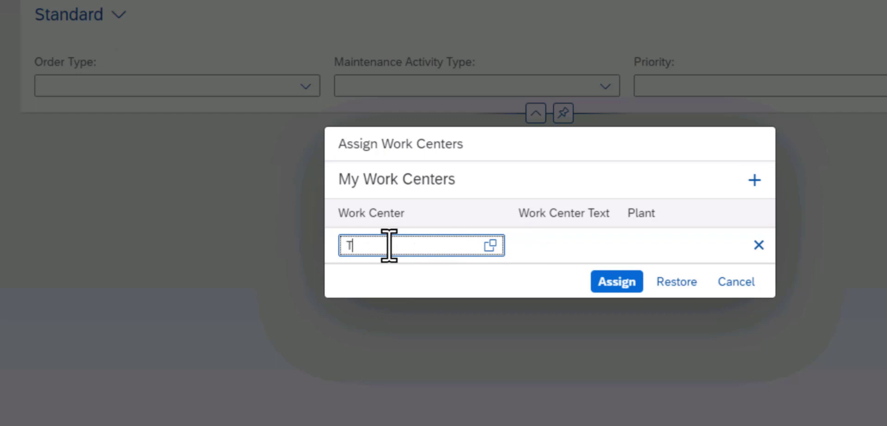
text(-ME16)
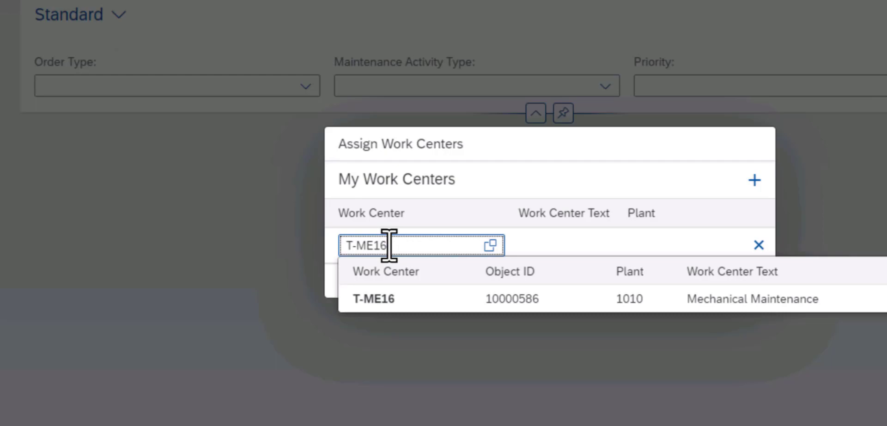
click(371, 298)
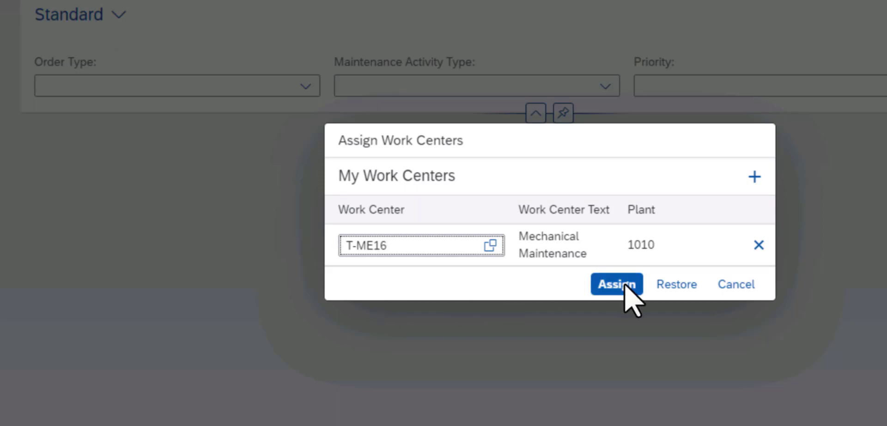
click(615, 283)
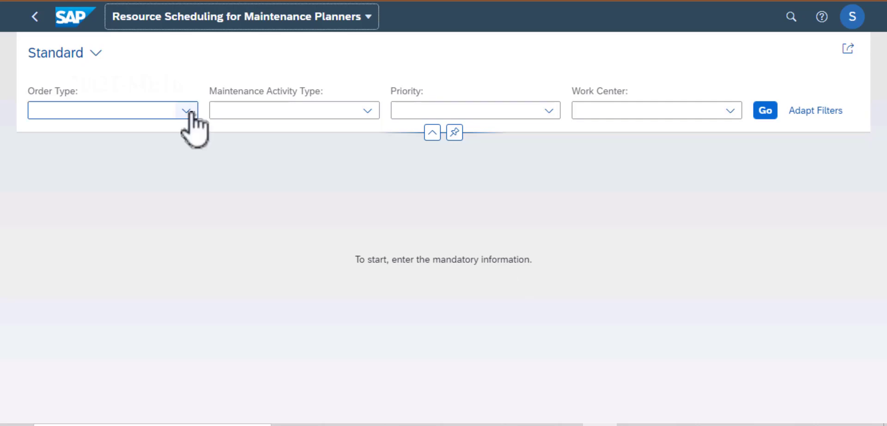
Step: Run Go with empty filters so the overview cards load, showing T-ME16 at 11% utilization
click(188, 110)
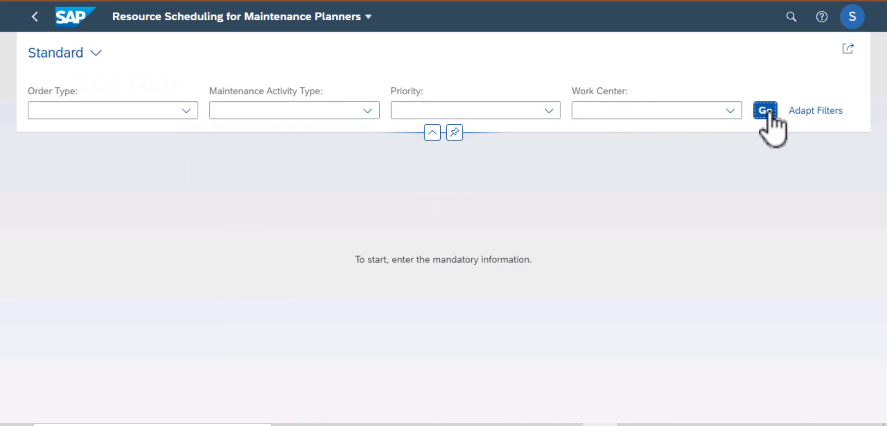
click(767, 110)
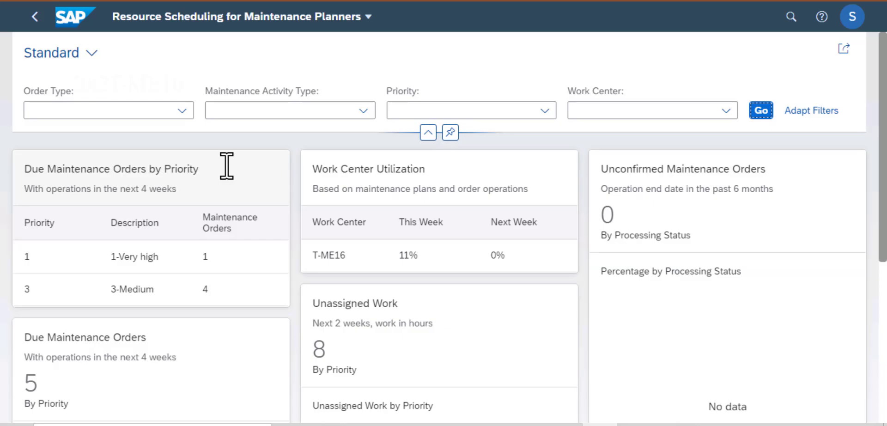
mouse_move(846, 193)
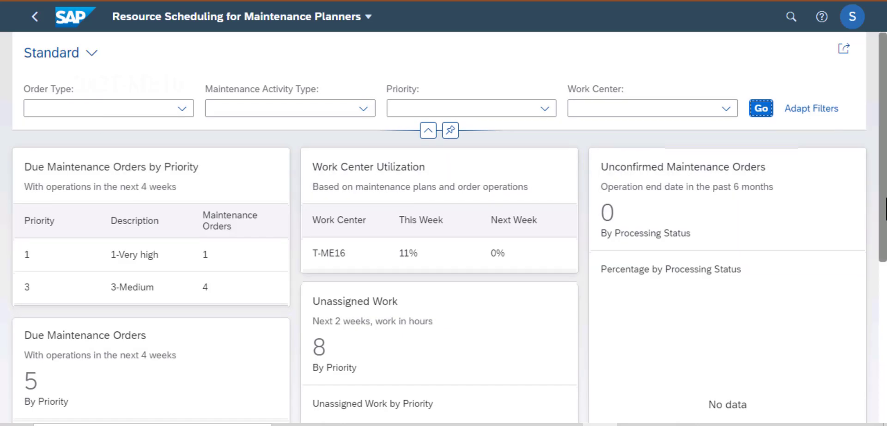
scroll(down, 3)
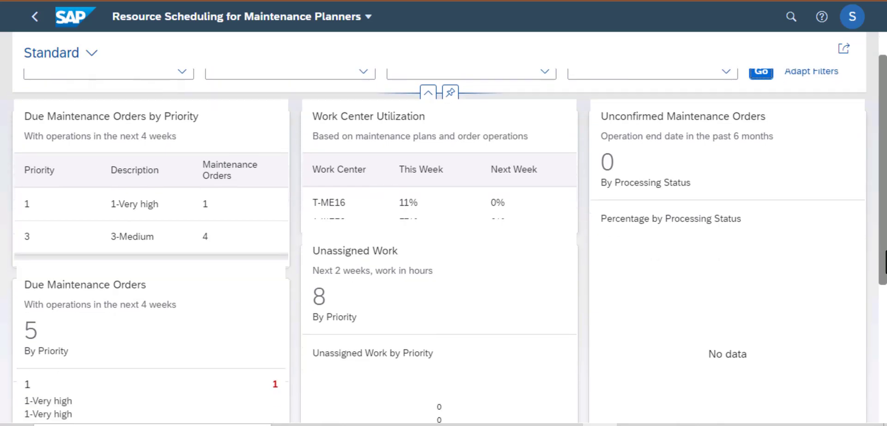
scroll(down, 3)
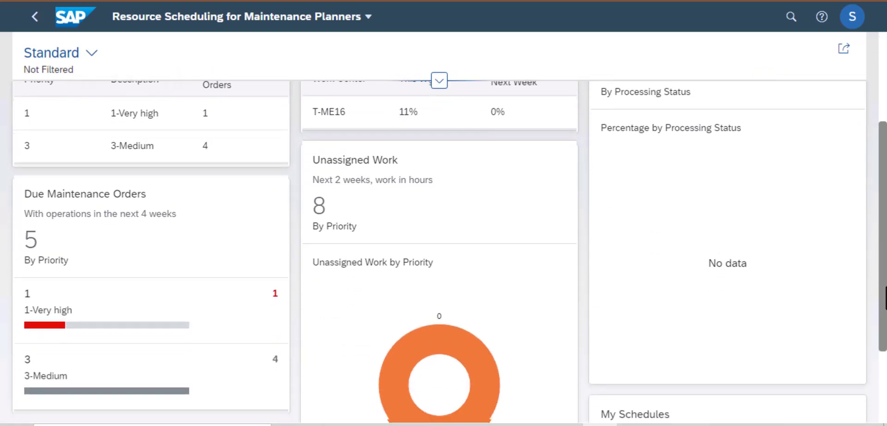
scroll(down, 3)
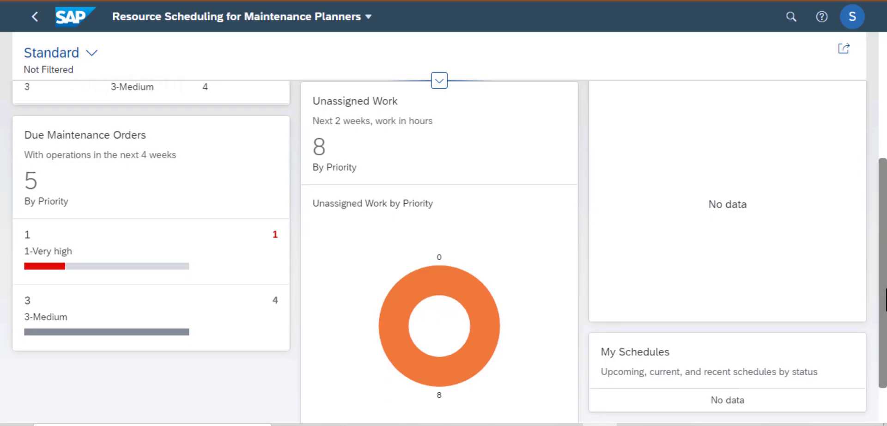
scroll(down, 3)
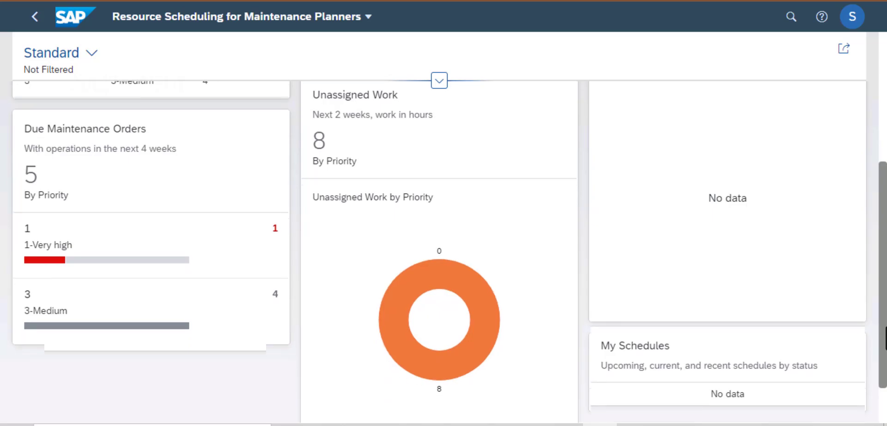
scroll(down, 3)
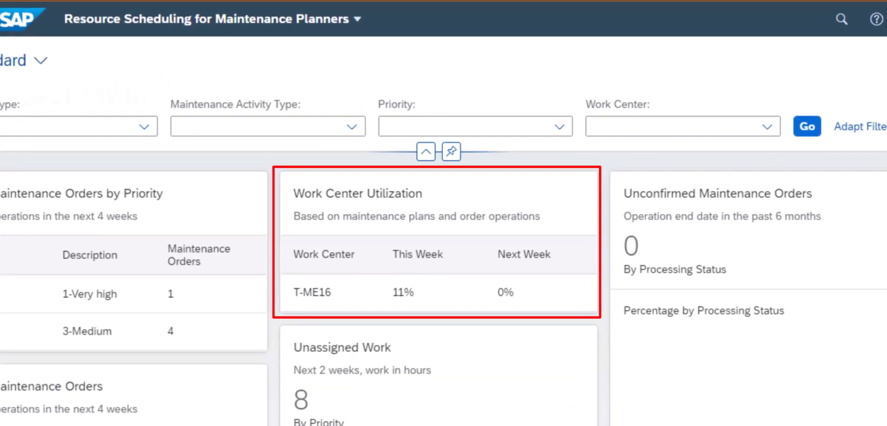
mouse_move(371, 211)
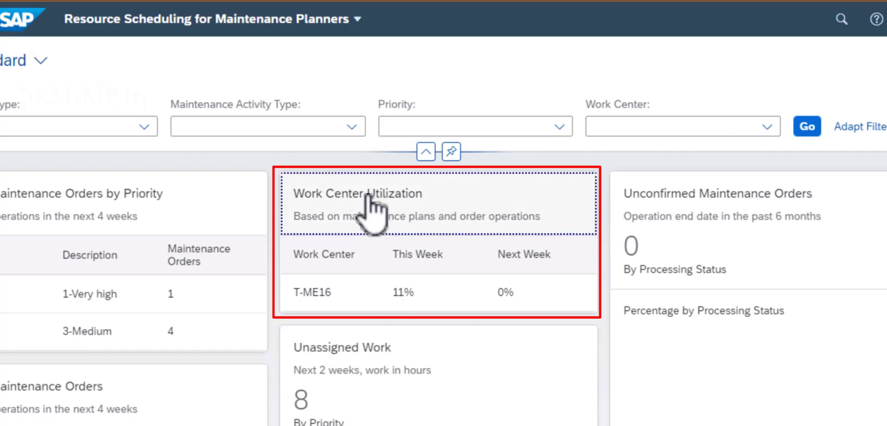
Step: Drill into the Work Center Utilization card to list 8 operations and the T-ME16 chart
click(359, 193)
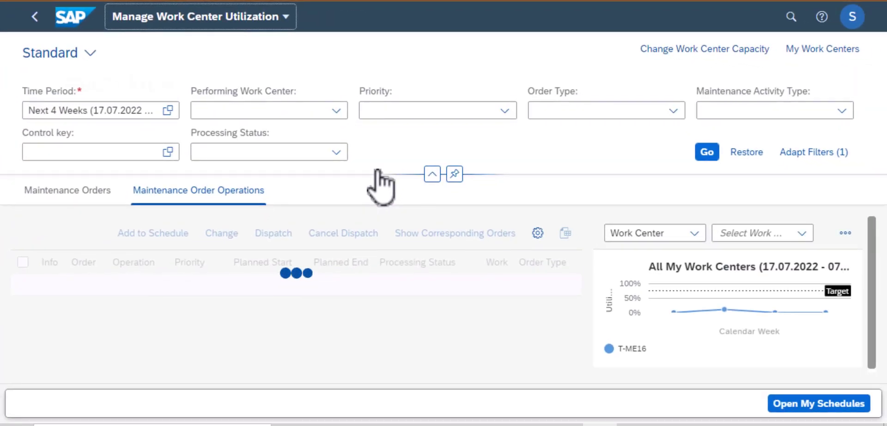
click(706, 151)
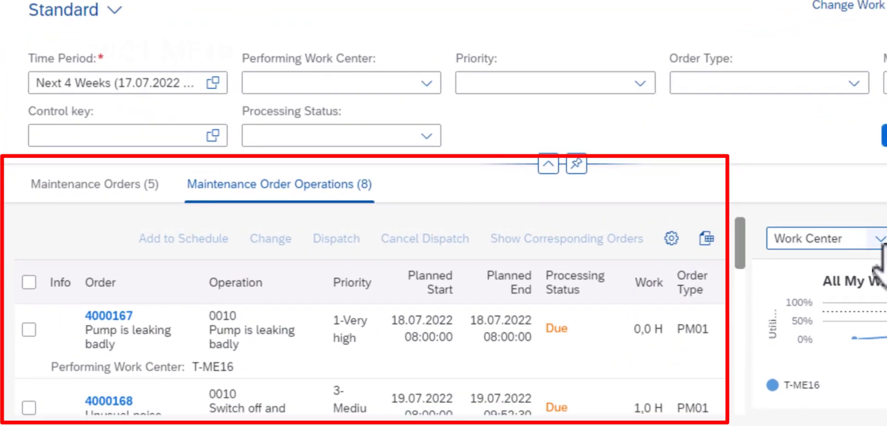
click(880, 239)
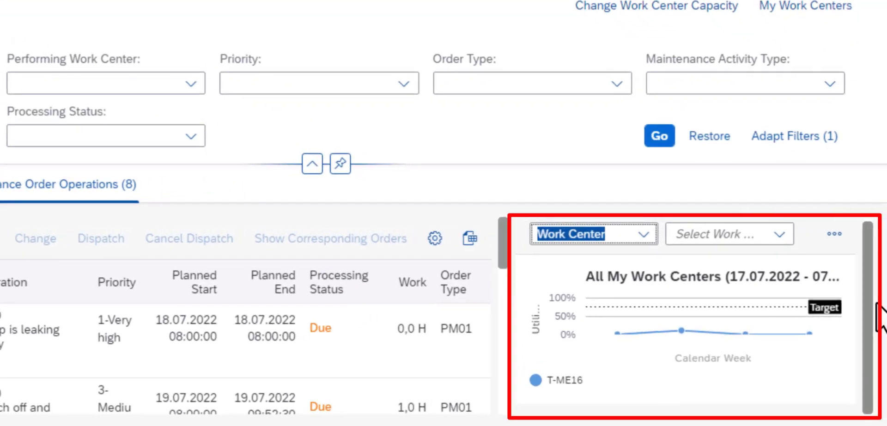
click(787, 234)
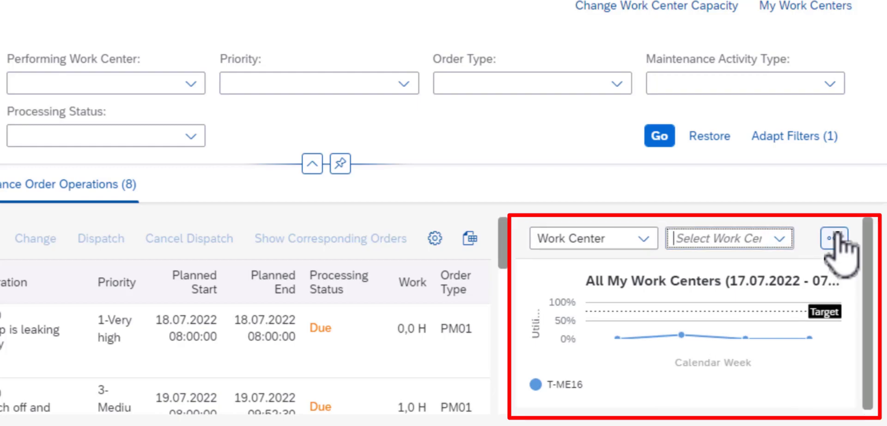
click(836, 238)
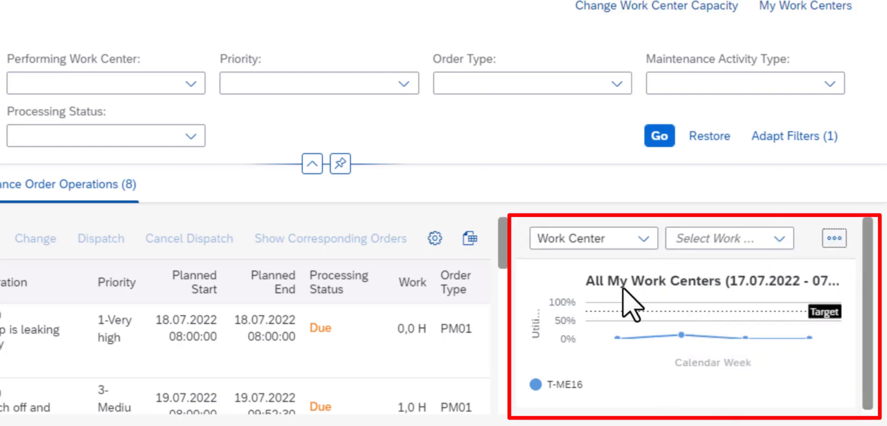
mouse_move(815, 292)
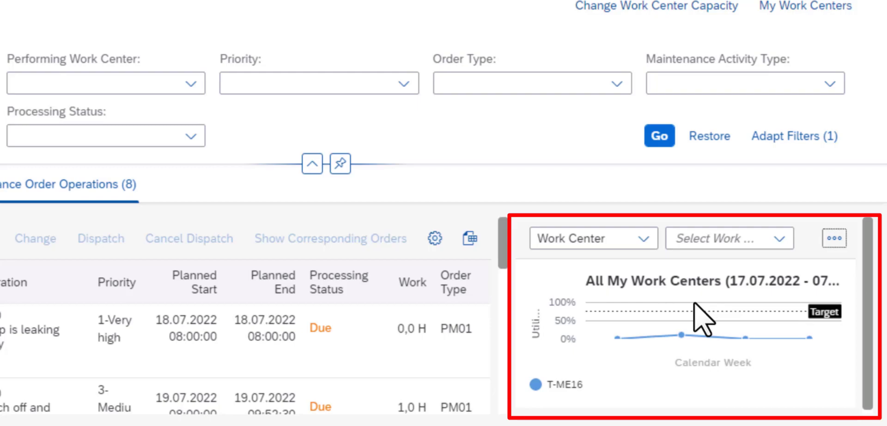
mouse_move(545, 310)
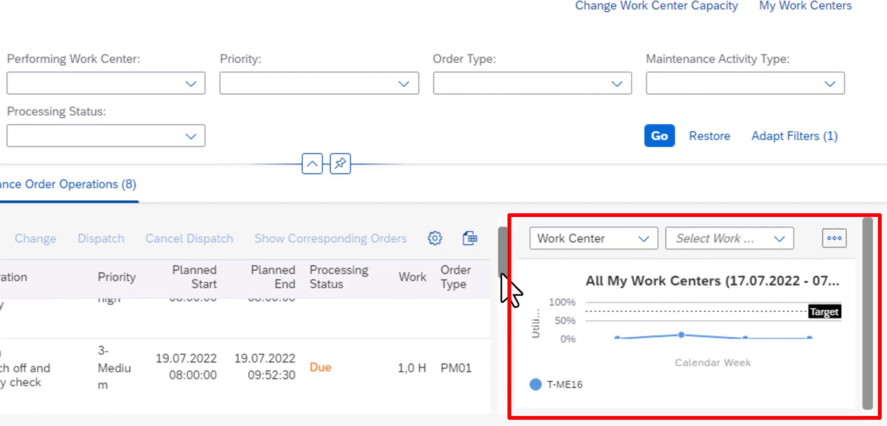
scroll(down, 3)
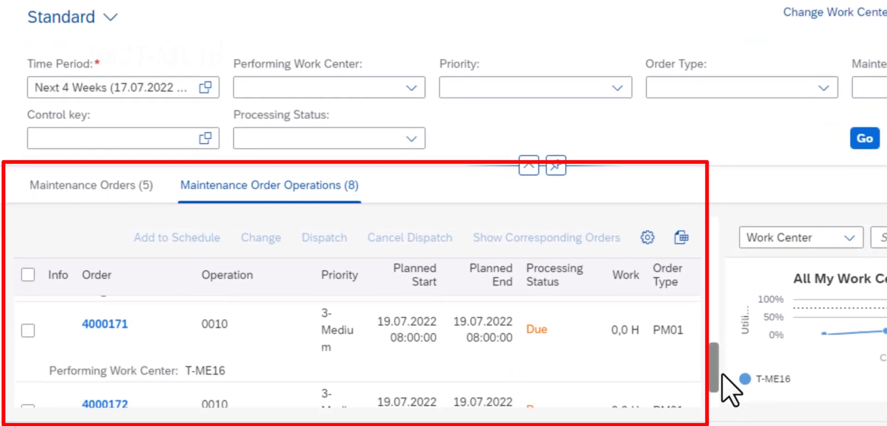
scroll(down, 3)
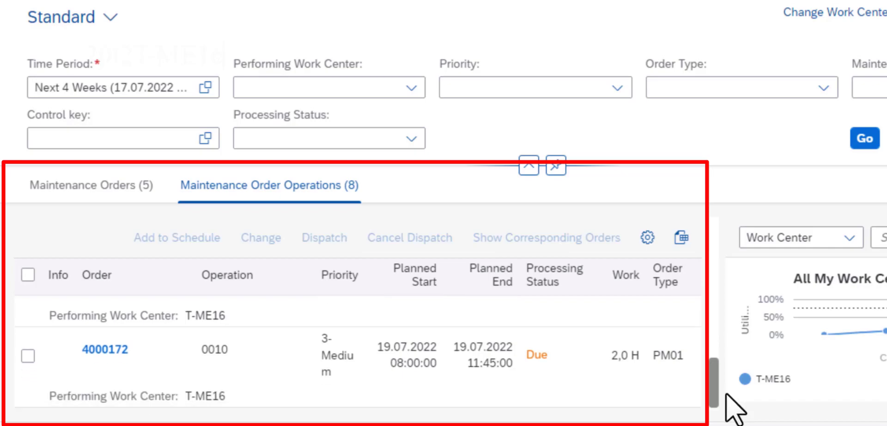